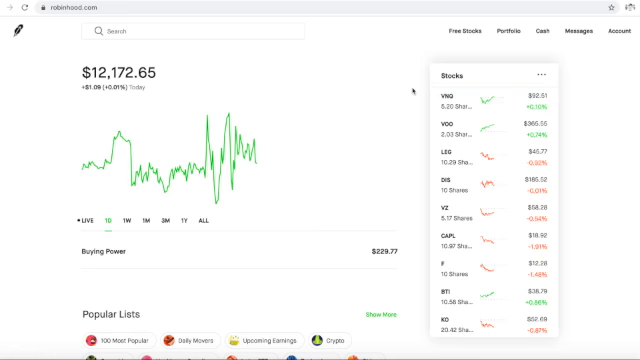
Step: Open Robinhood Messages to see Realty Income's $1.21 reinvested dividend
left_click(573, 37)
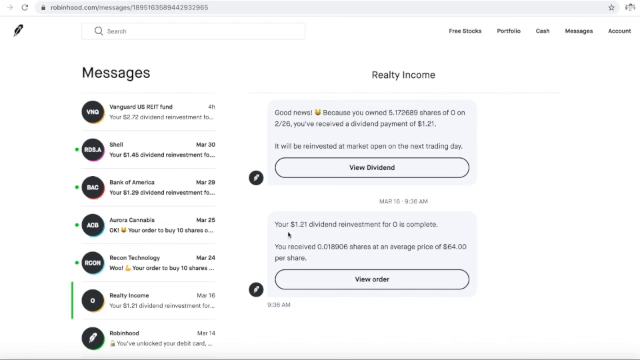
mouse_move(286, 232)
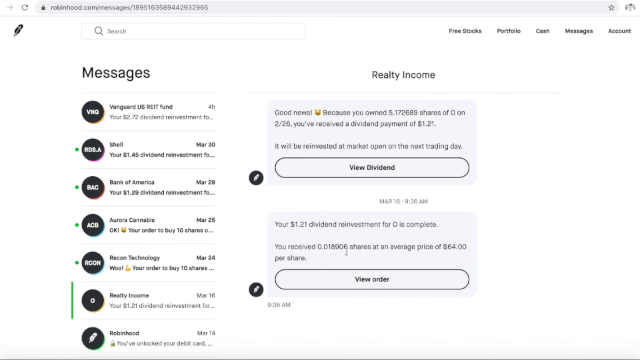
mouse_move(452, 256)
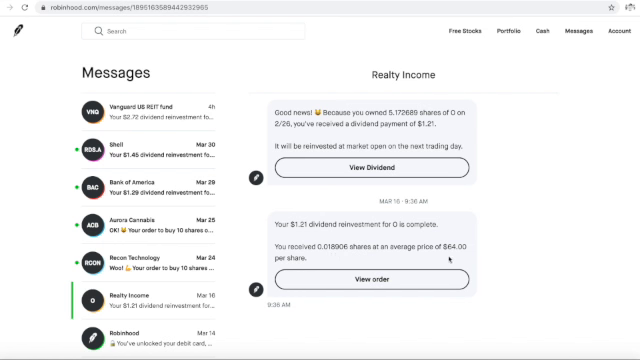
mouse_move(452, 258)
type("recon")
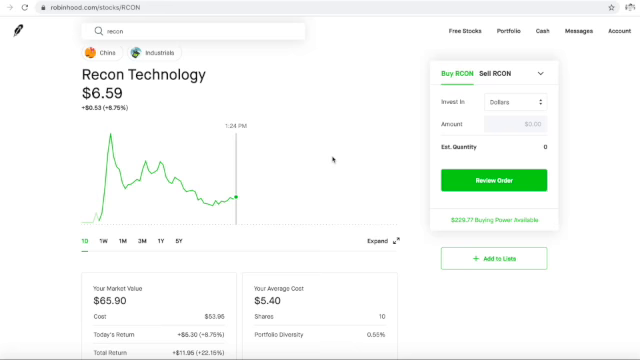
Step: Scroll through the Recon Technology (RCON) stock page to review the holding
scroll("down", 3)
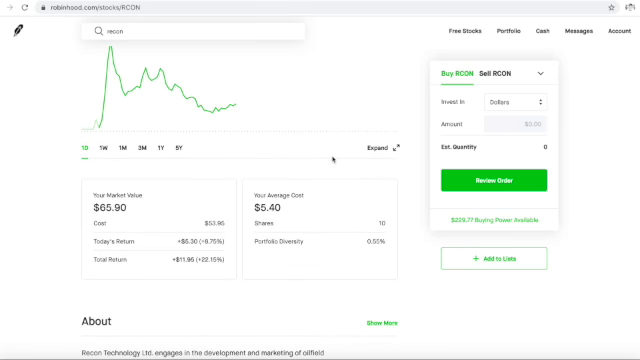
mouse_move(152, 278)
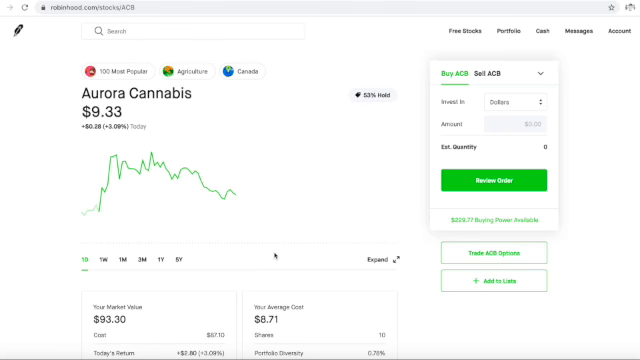
scroll("down", 3)
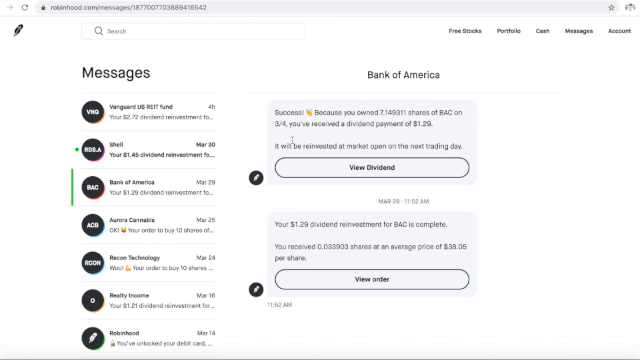
mouse_move(428, 135)
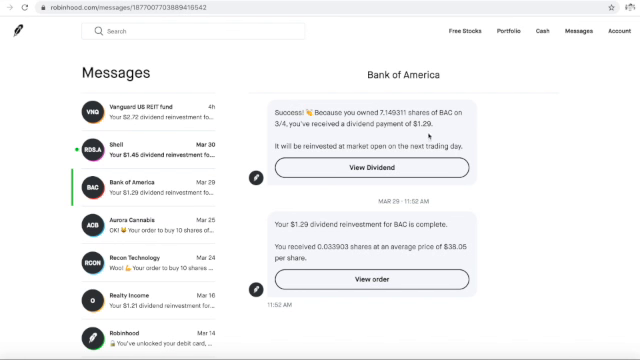
mouse_move(522, 171)
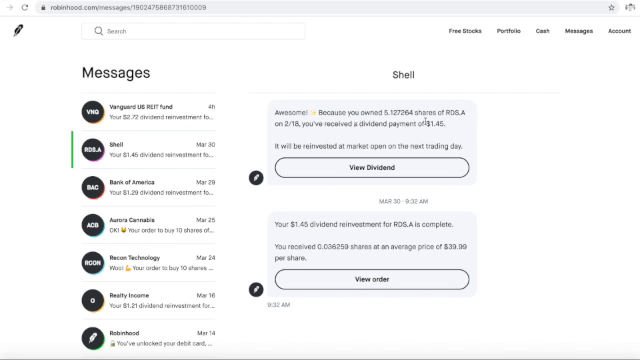
mouse_move(584, 158)
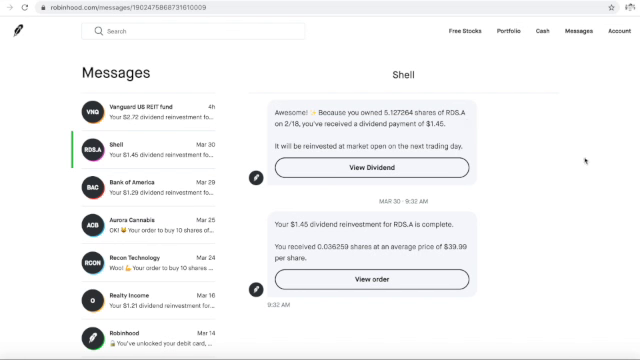
mouse_move(330, 257)
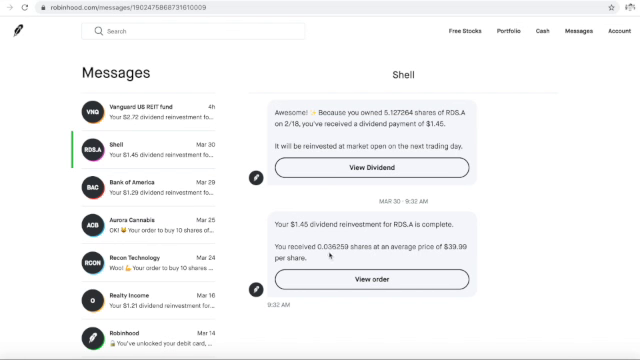
mouse_move(405, 267)
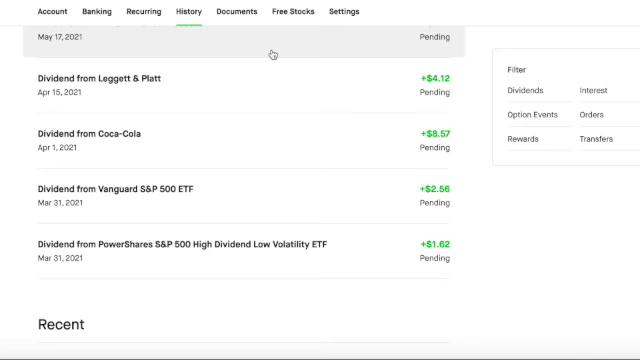
Step: Review pending dividends ($2.56 VOO, $1.62 PowerShares), then switch to the Sheets tracker
scroll("down", 3)
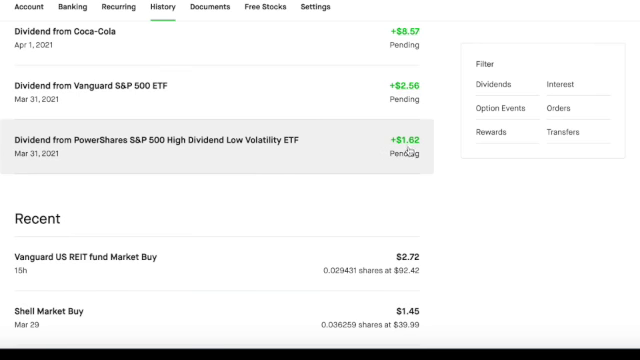
mouse_move(410, 150)
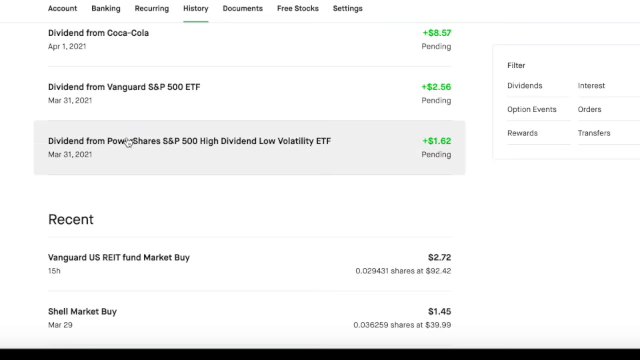
mouse_move(220, 153)
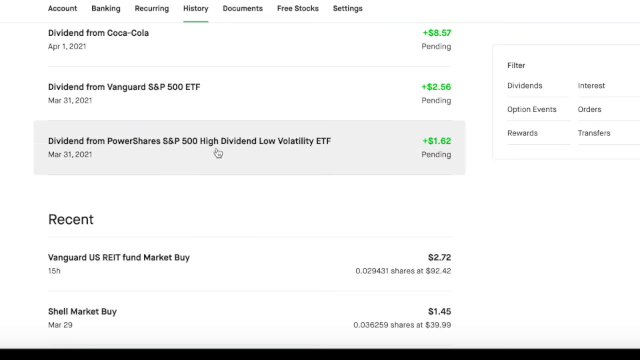
mouse_move(318, 158)
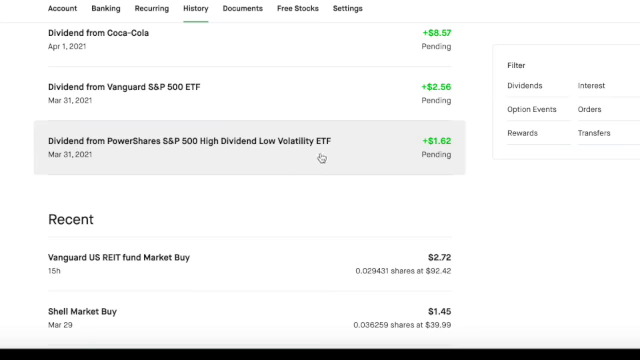
left_click(297, 10)
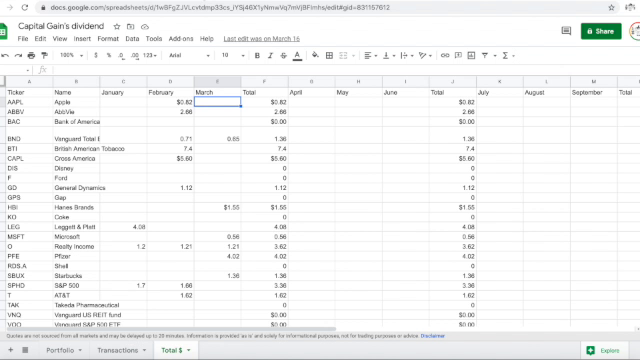
mouse_move(168, 123)
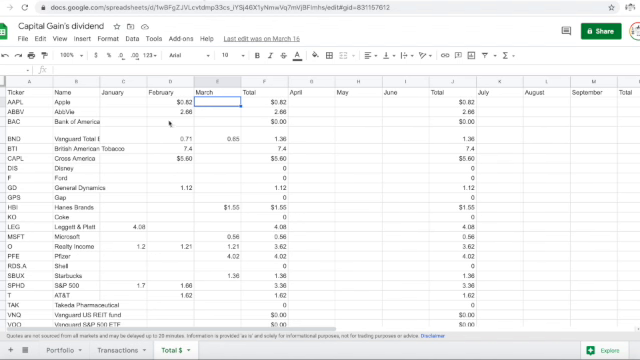
Step: Enter Bank of America's March dividend of 1.29 and type 1.6 for the next ticker
left_click(210, 118)
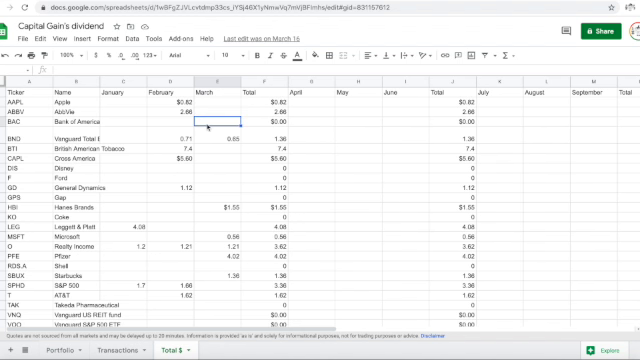
type("1.29")
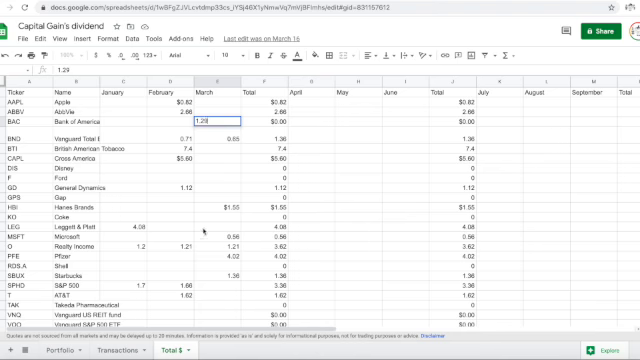
key("enter")
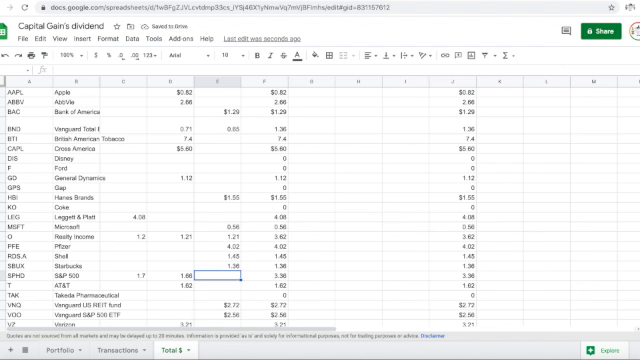
type("1.62")
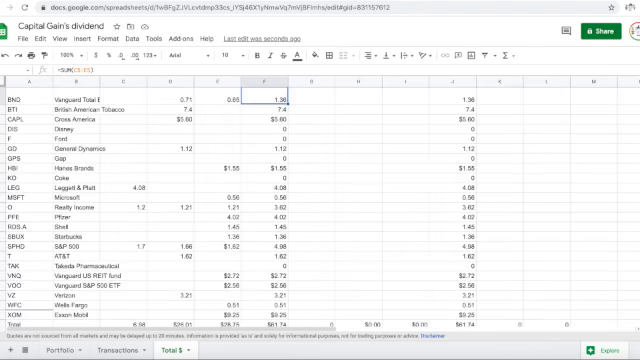
left_click(262, 148)
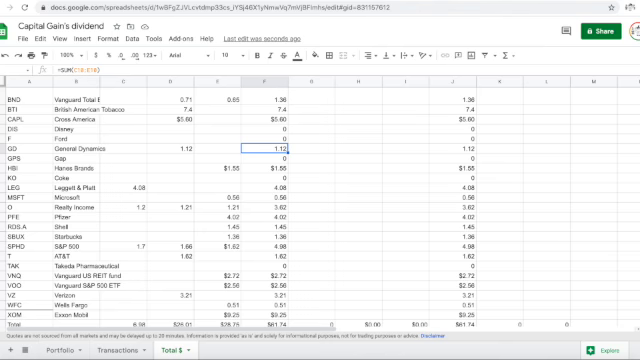
scroll("down", 3)
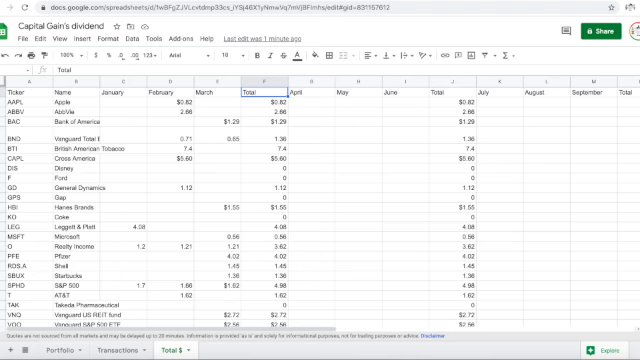
mouse_move(378, 240)
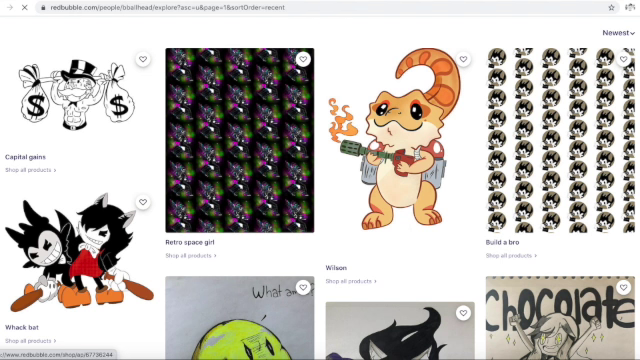
mouse_move(286, 120)
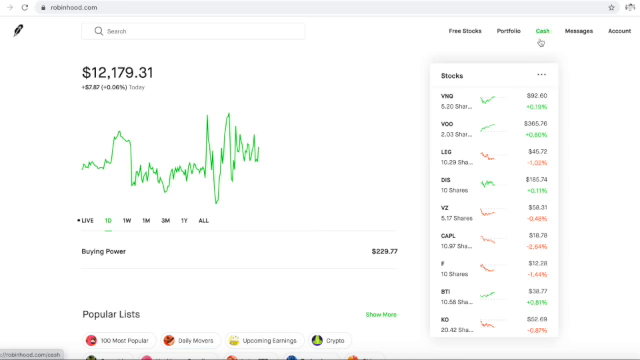
Step: Return to the Robinhood portfolio overview showing about $12,179 account value
left_click(508, 33)
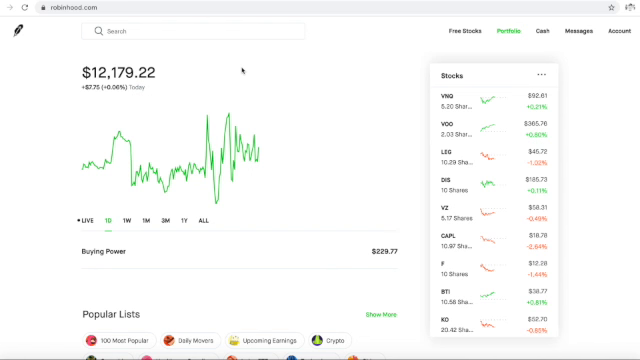